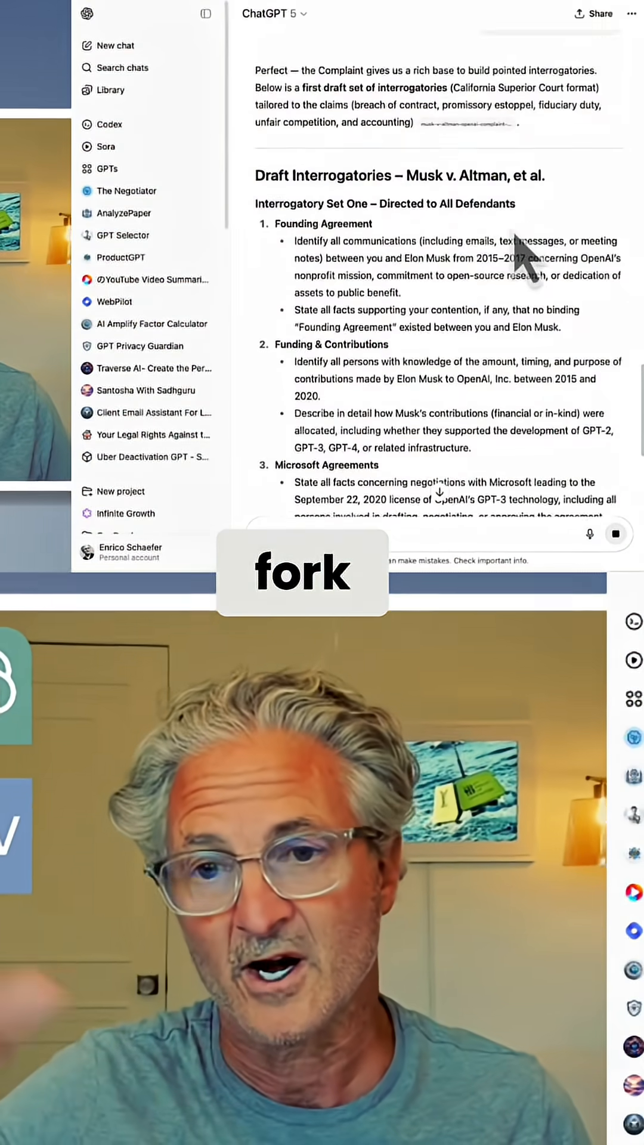
Branch the first draft interrogatories response into a new chat from its More actions menu.
scroll(down, 3)
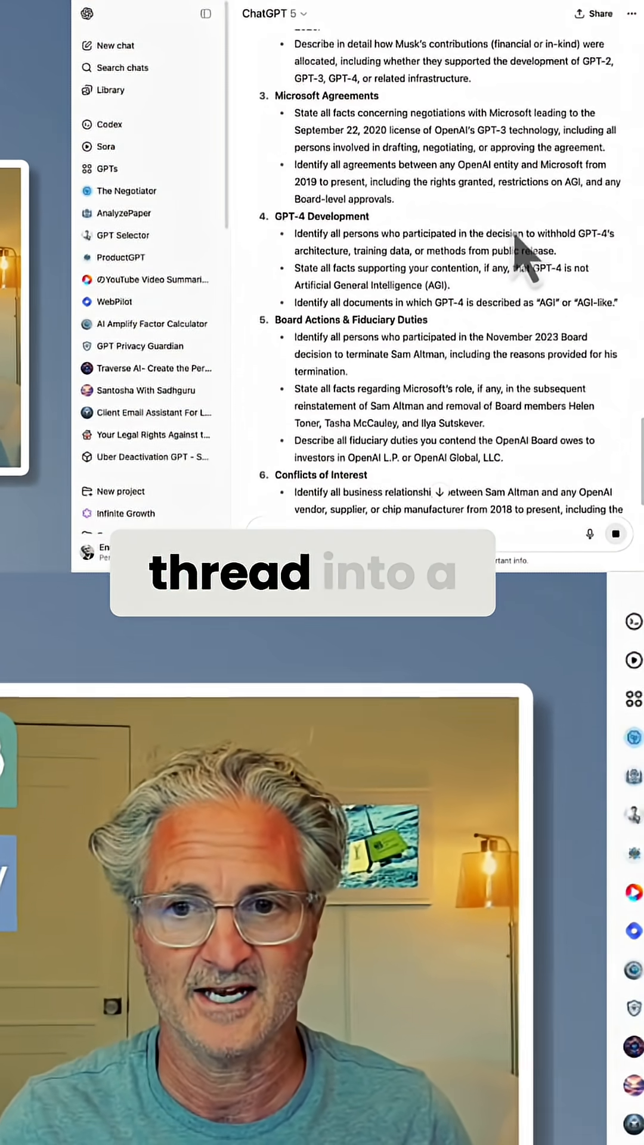
scroll(down, 3)
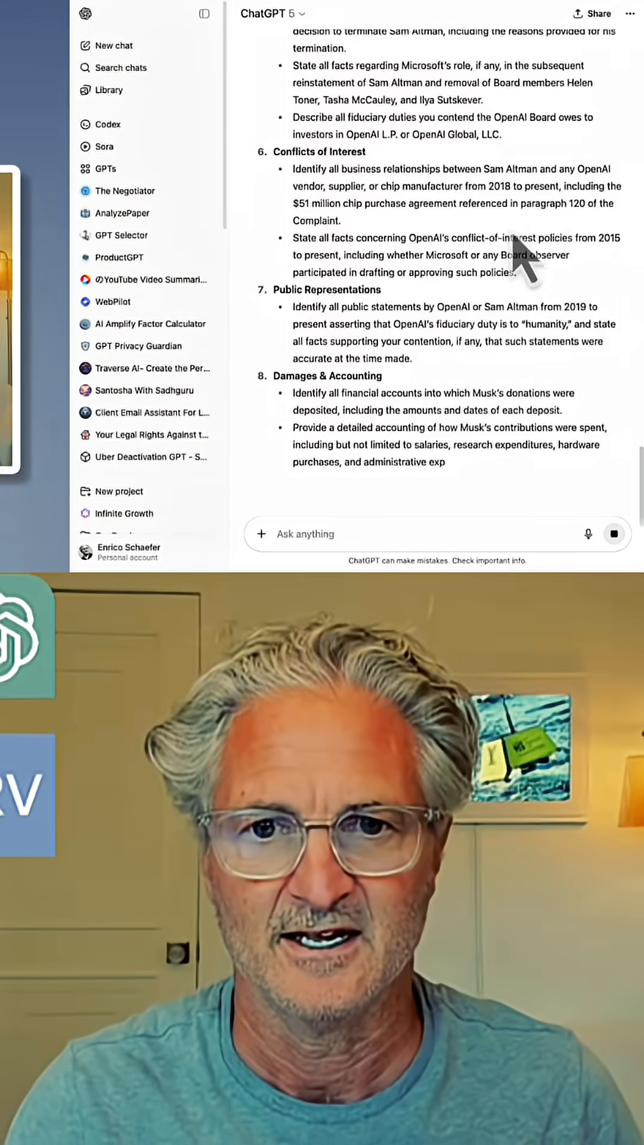
scroll(down, 3)
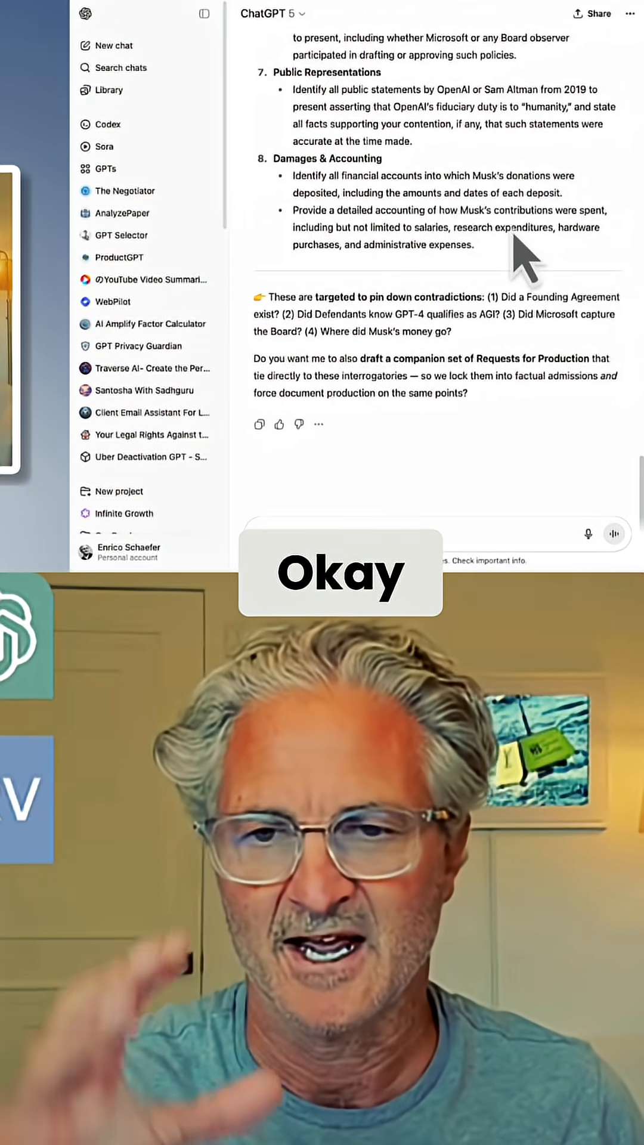
click(317, 424)
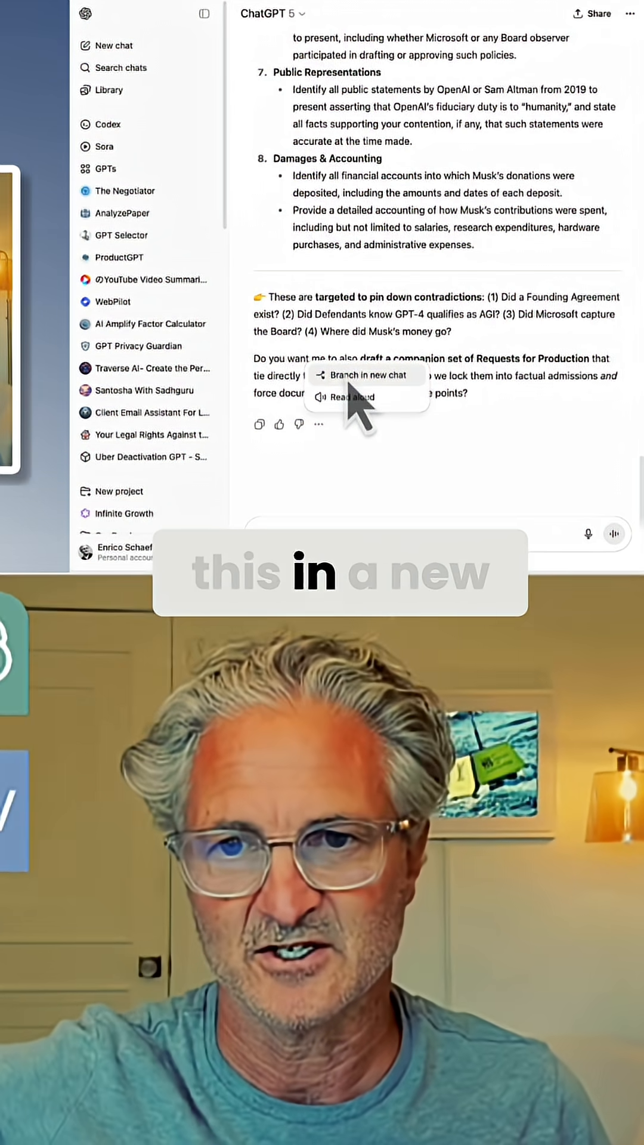
click(367, 374)
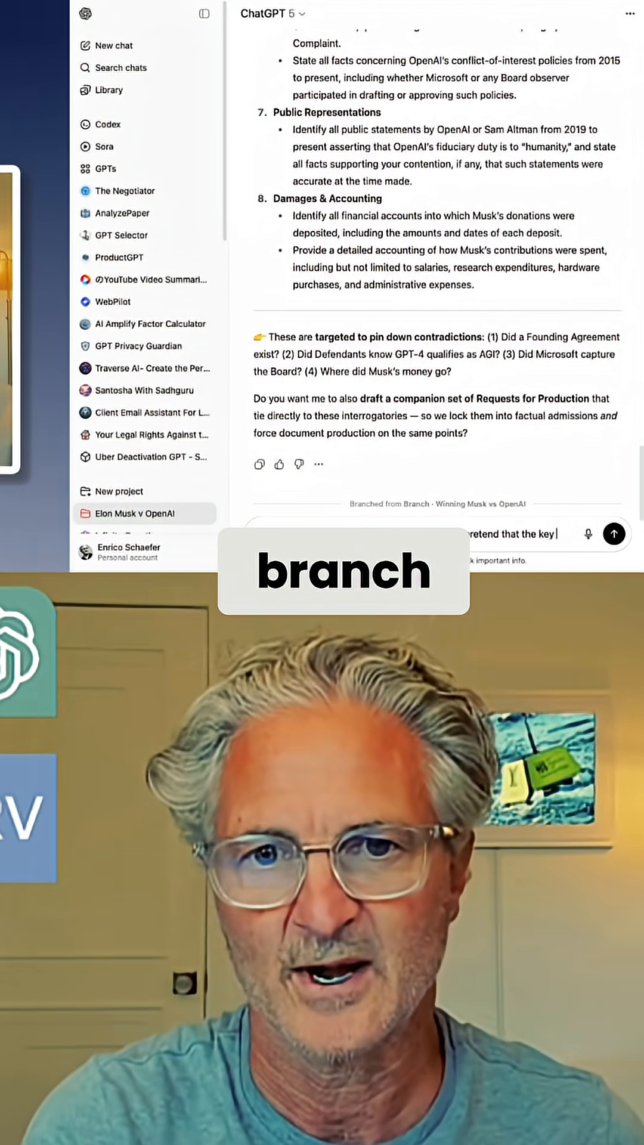
Type a prompt pretending fraud and misrepresentation is the key issue, asking for draft interrogatories.
text(lets think about this case differently. Let's pretend that the key issue is f)
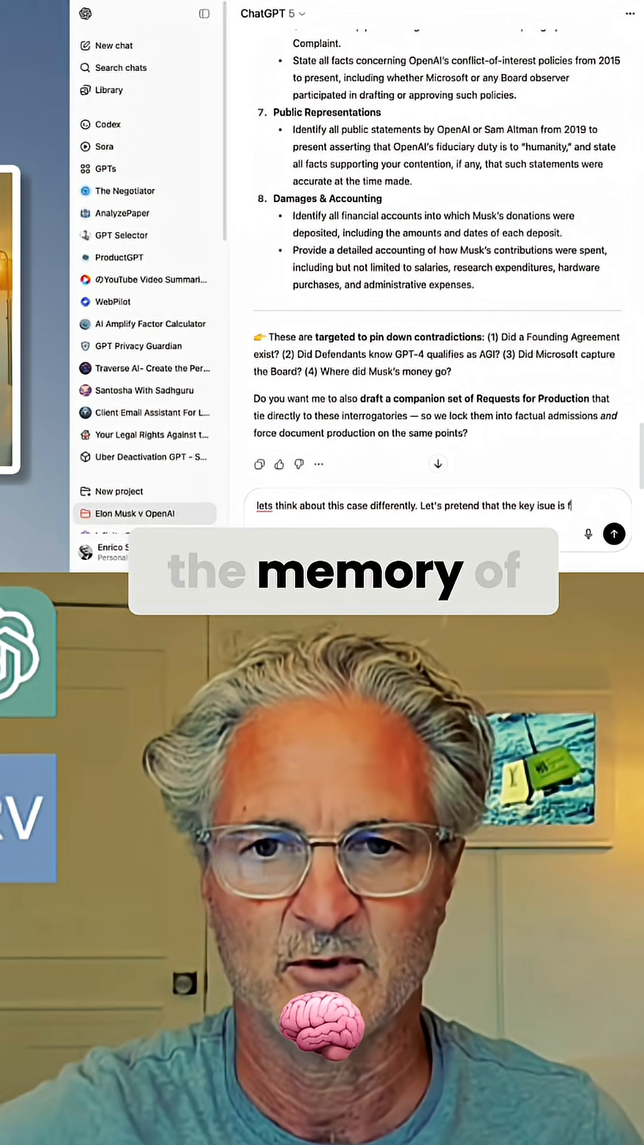
text(raud and misrepresentation. Let's)
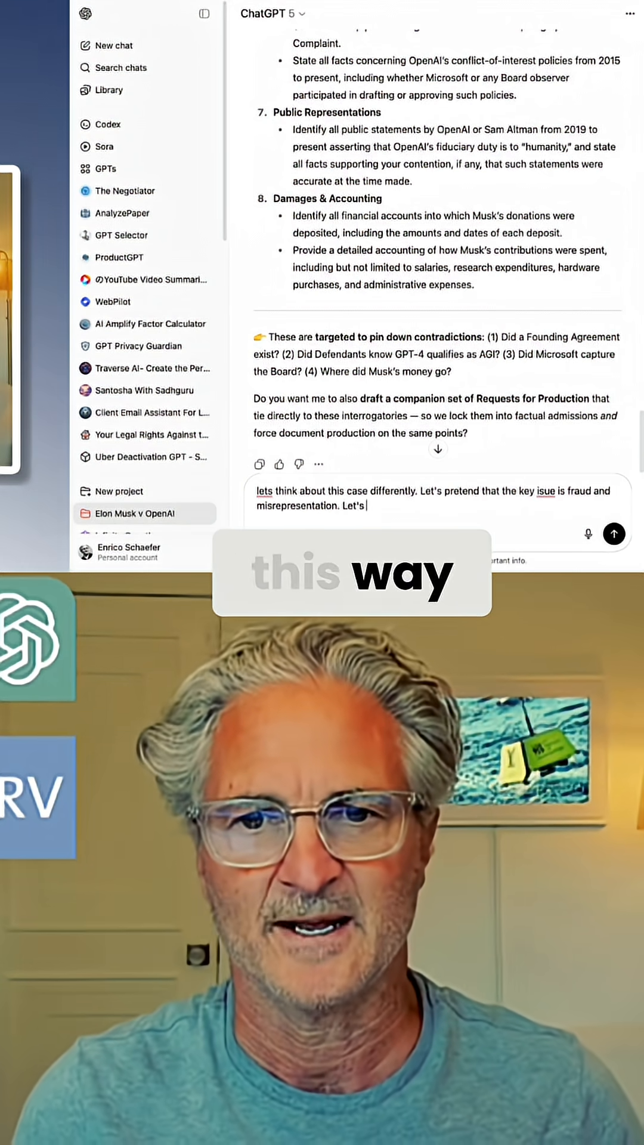
text(draft interrogatories and)
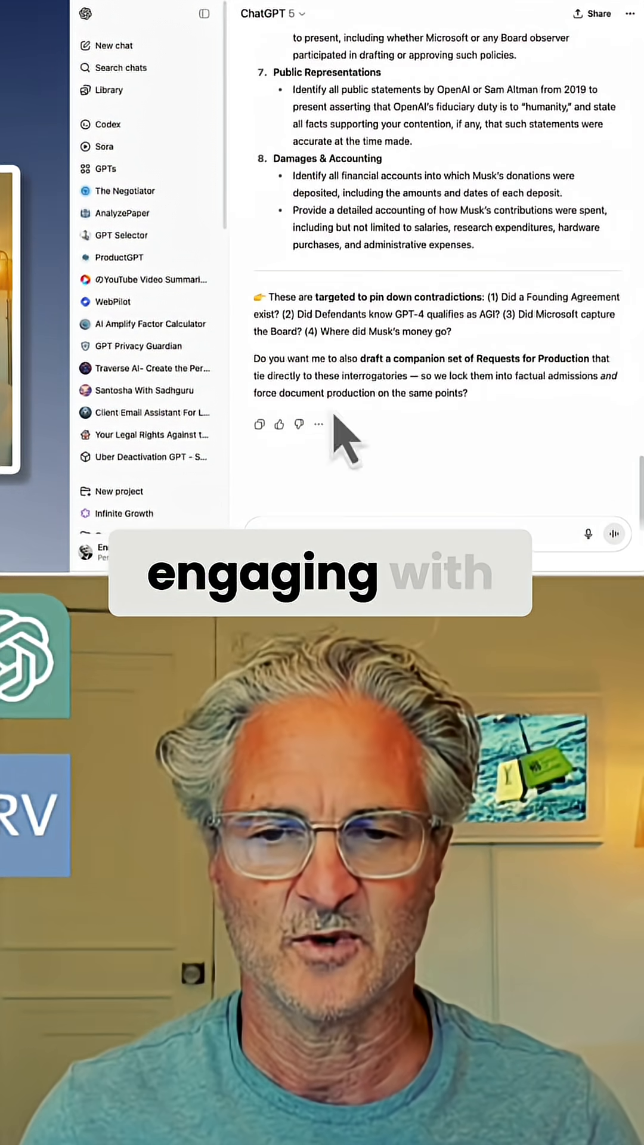
In the original chat, send a prompt requesting interrogatories with breach of contract as the only issue.
scroll(up, 3)
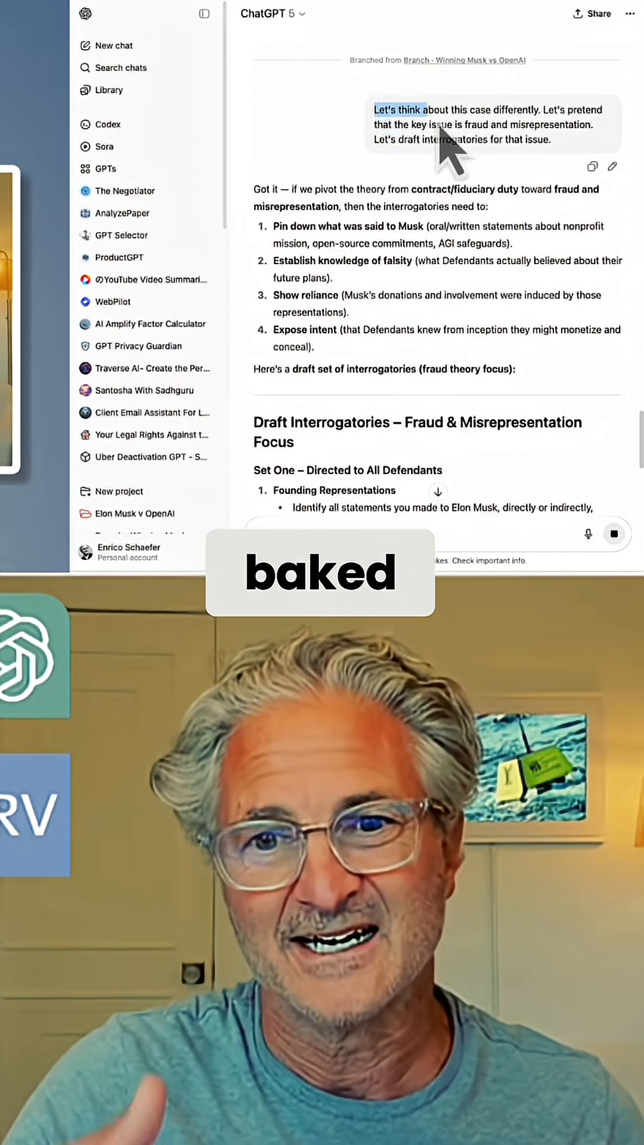
scroll(down, 3)
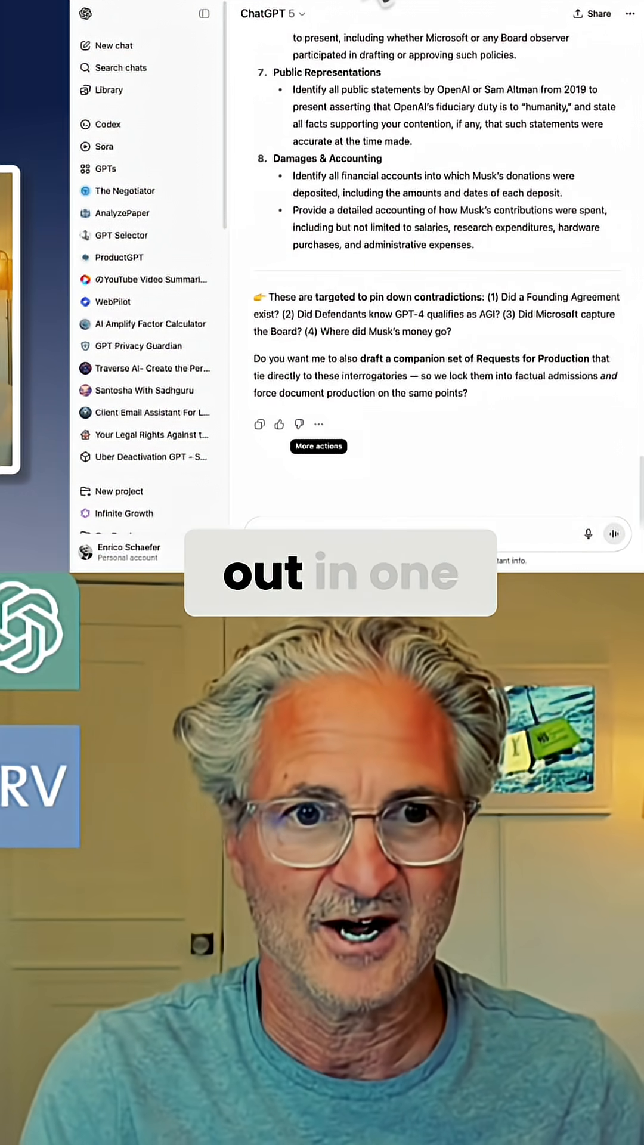
text(Let's think about this case differently. Let's pretend that the key issue is fraud and misrepresentation. Let's draft interrogatories for that issue.)
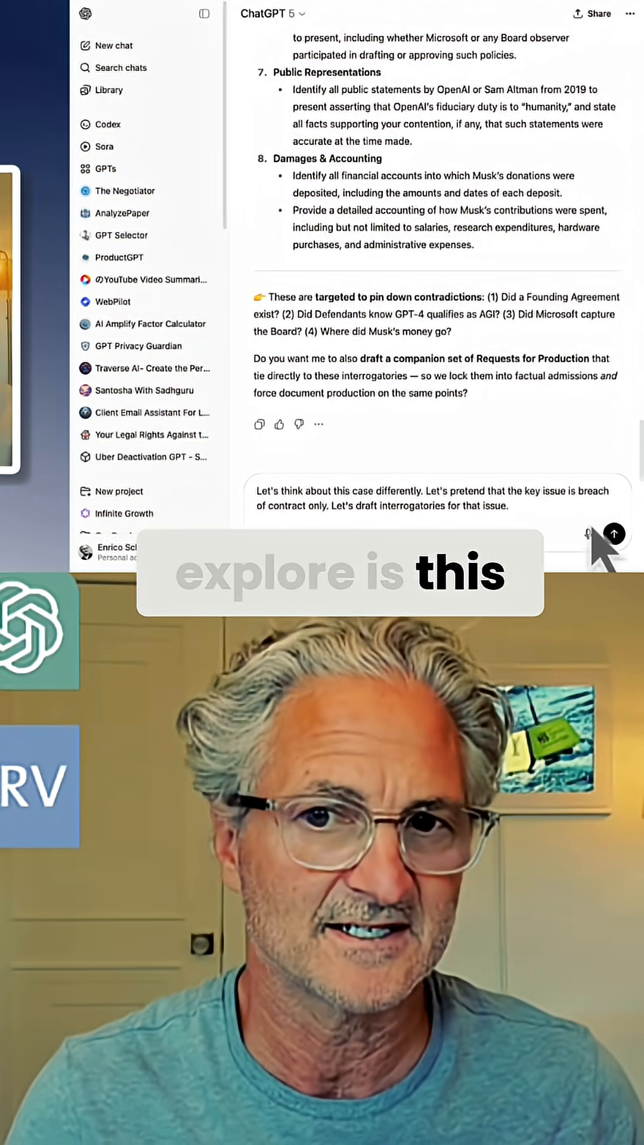
click(614, 534)
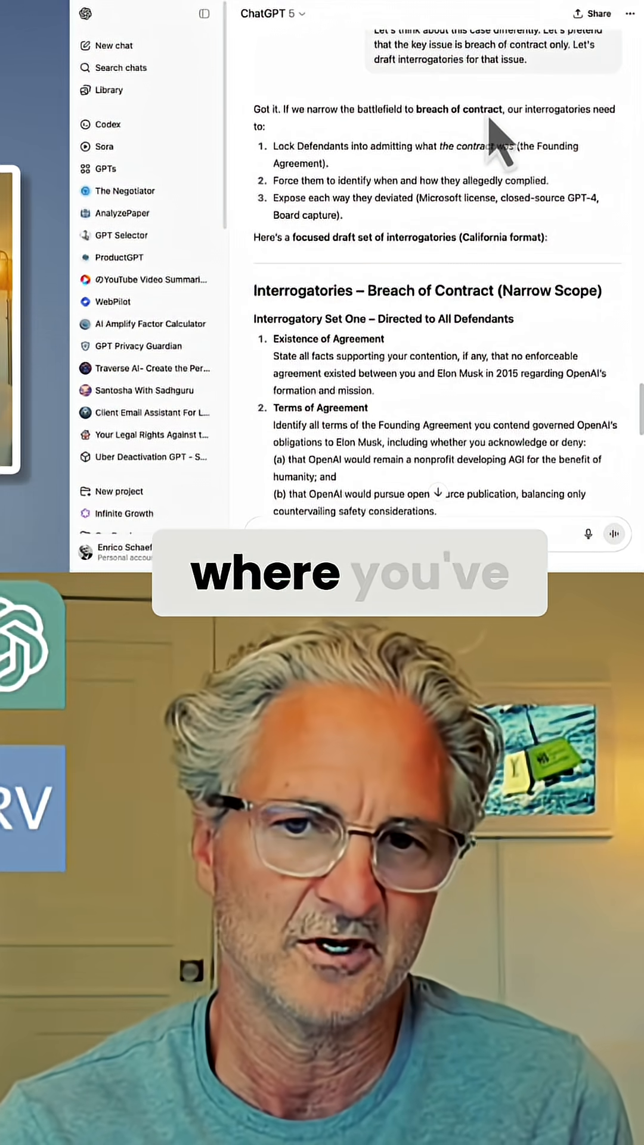
mouse_move(366, 274)
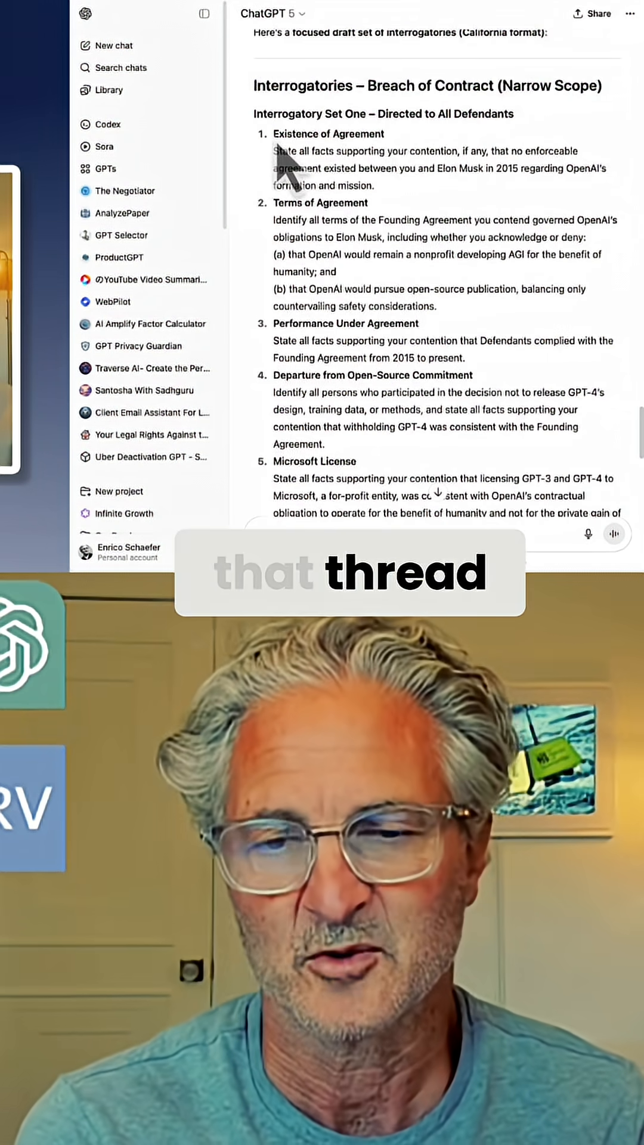
Review the ten narrow-scope breach-of-contract interrogatories, selecting the Terms of Agreement heading.
double_click(328, 134)
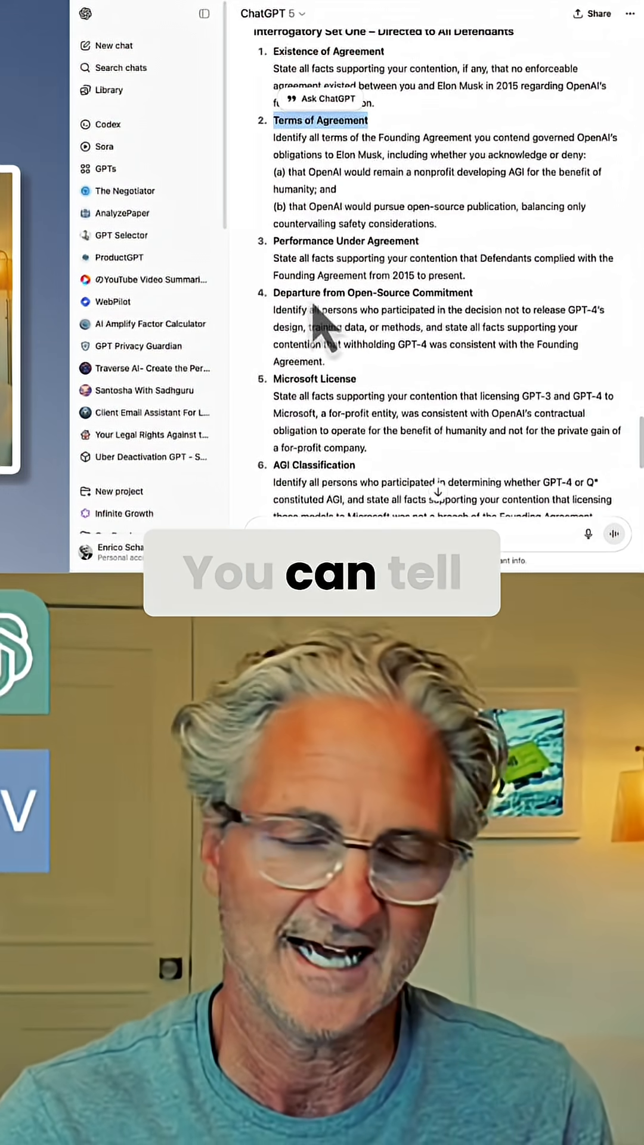
scroll(down, 3)
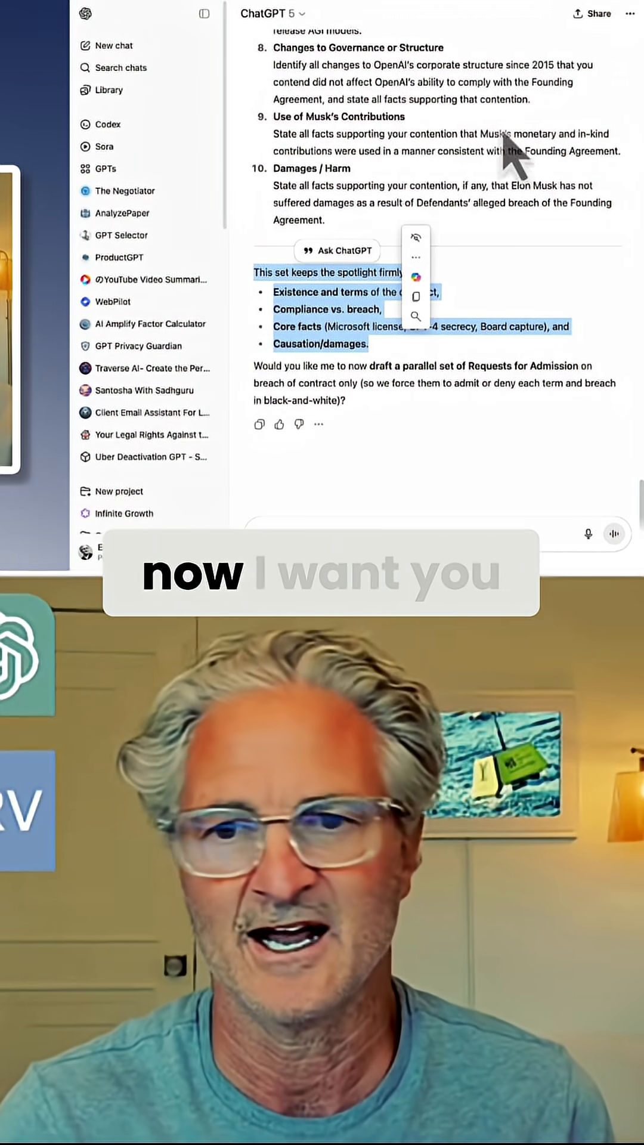
scroll(up, 3)
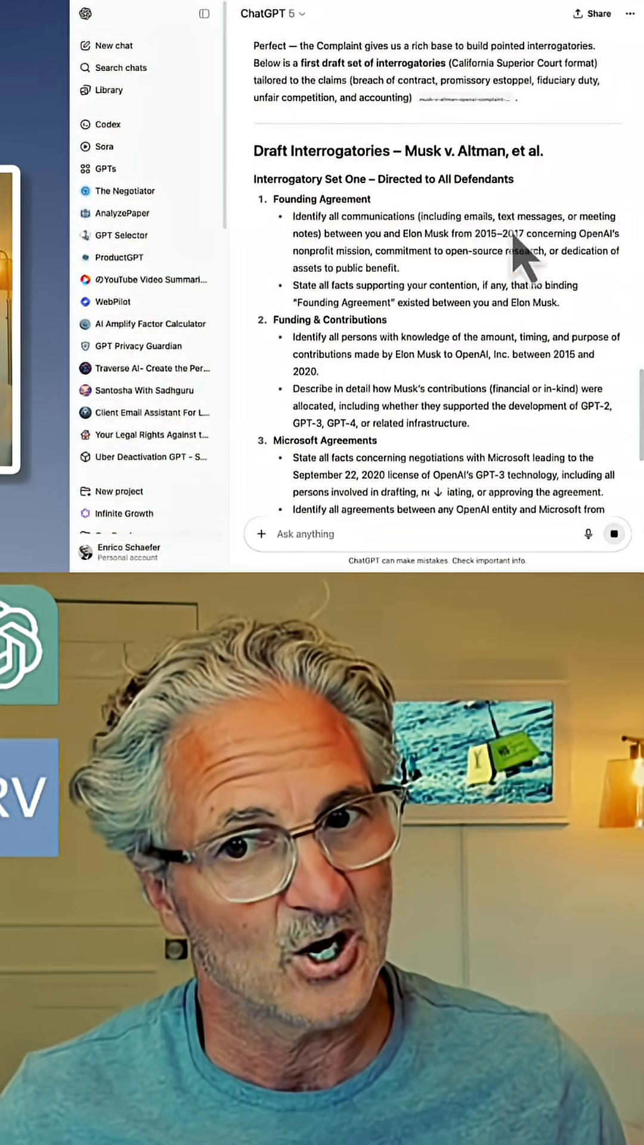
Scroll to the end of the Musk v. Altman first draft and show its extra options.
scroll(down, 3)
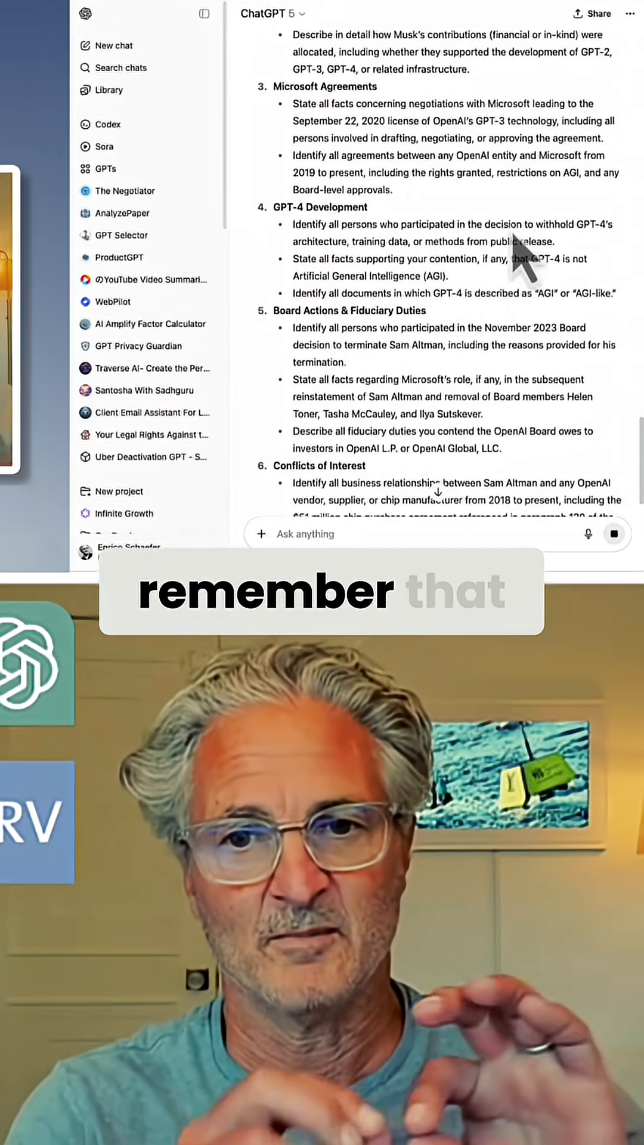
scroll(down, 3)
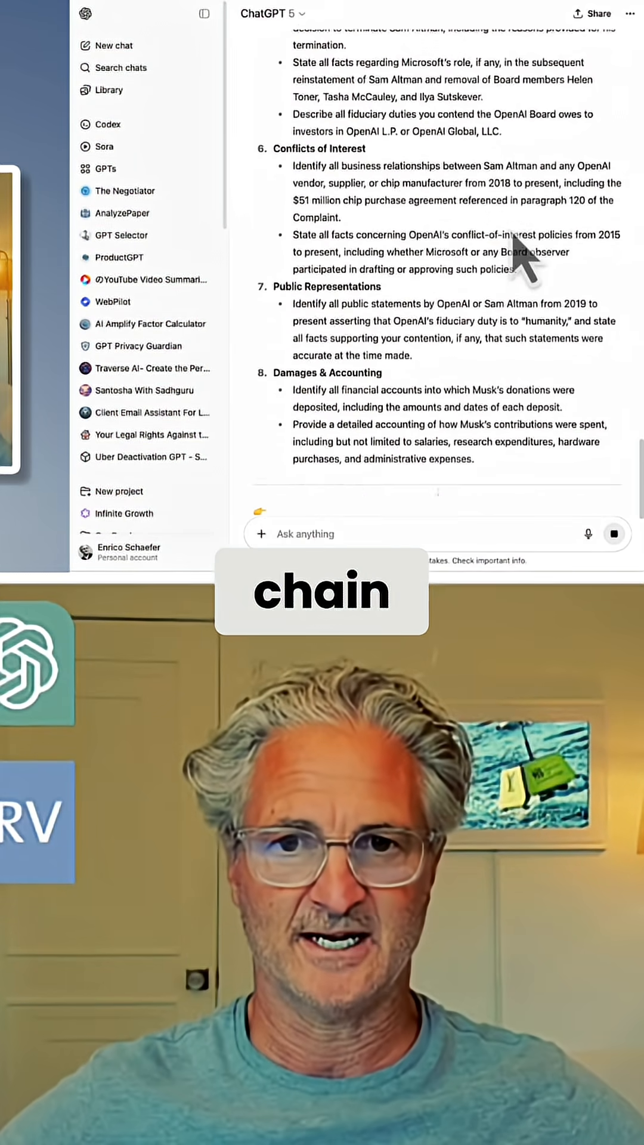
scroll(down, 3)
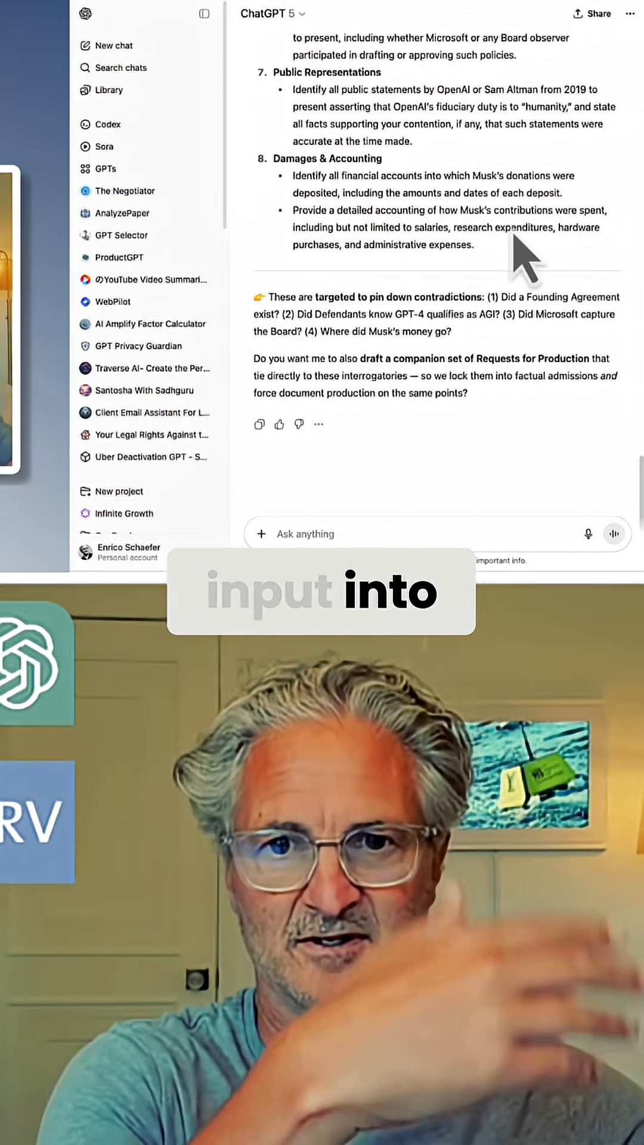
click(318, 424)
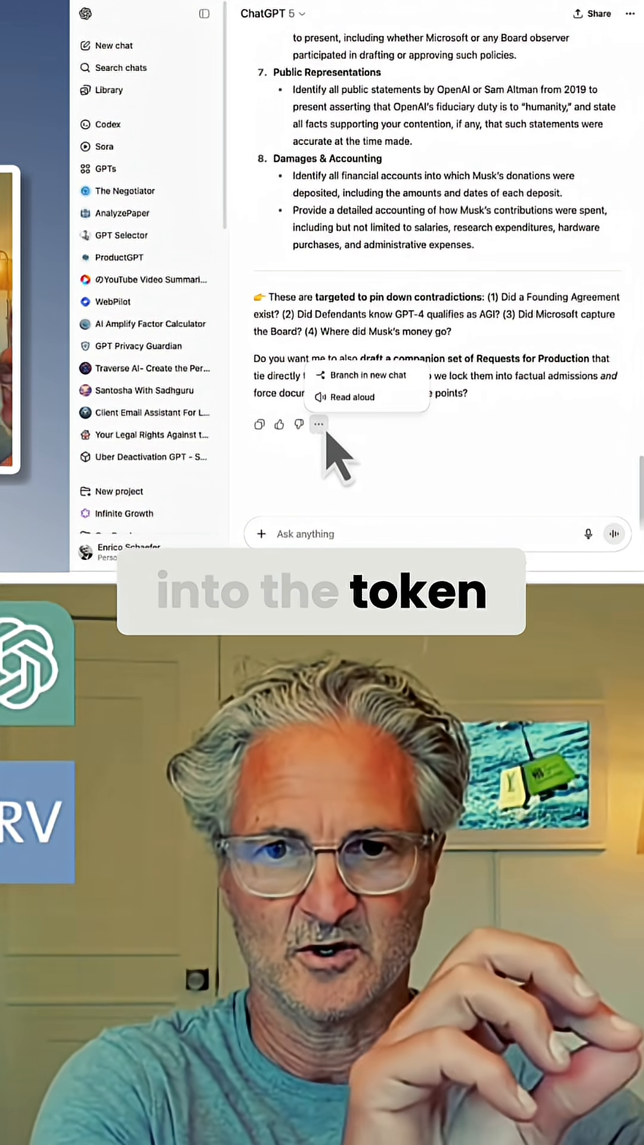